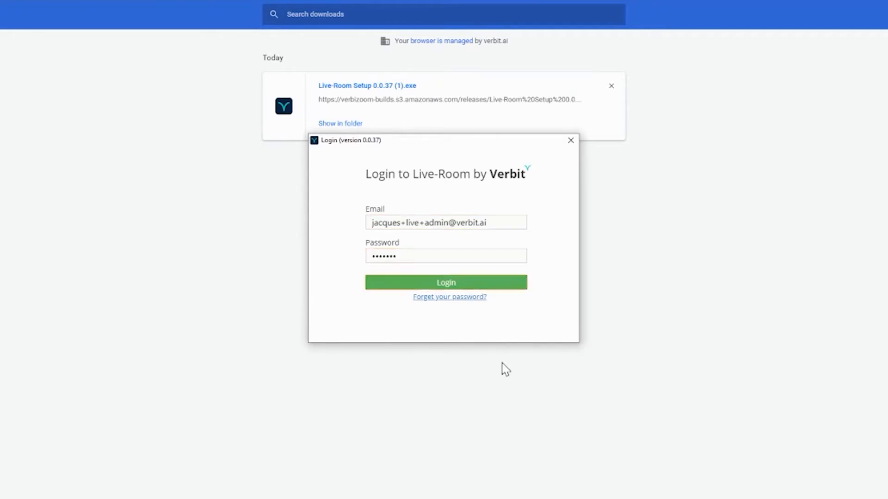
Step: Sign in to Live-Room and switch the live captions to Accuracy mode
click(446, 283)
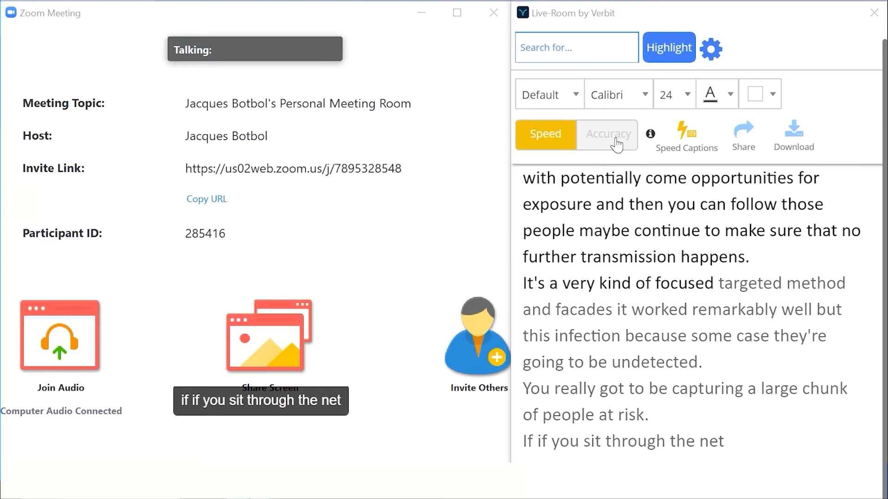
click(606, 135)
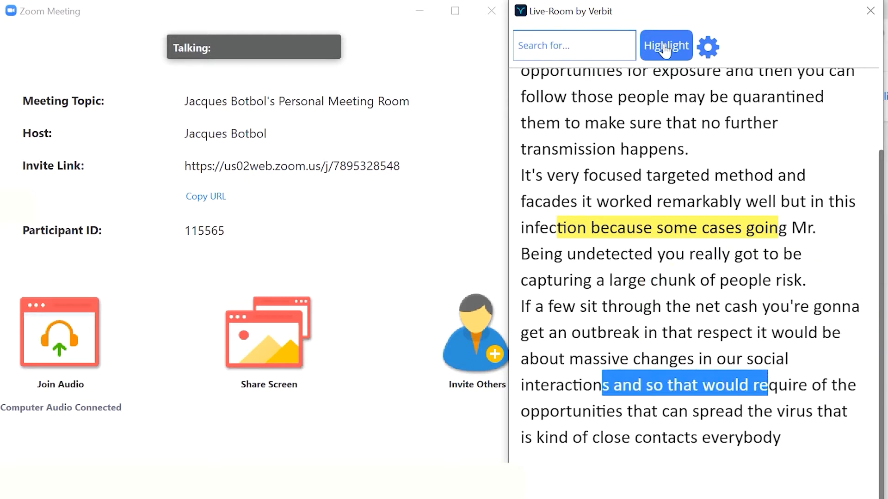
Step: Highlight a second transcript passage with the comment 'Notes 2'
click(665, 45)
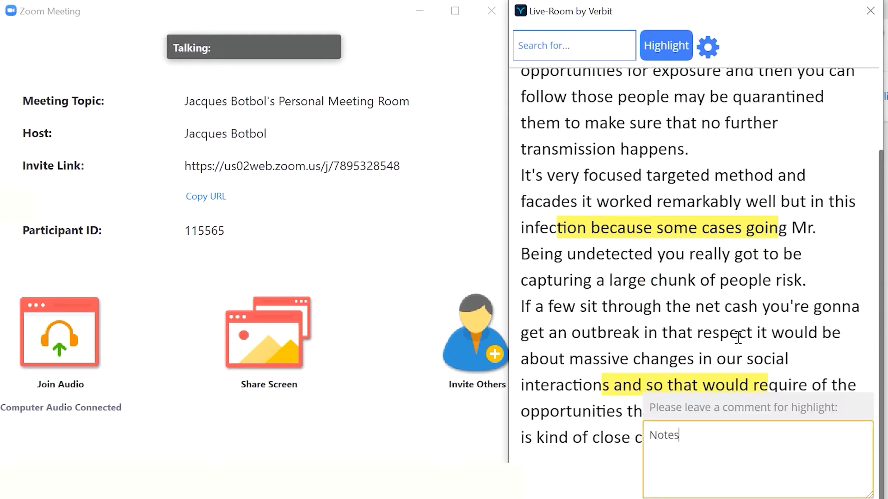
text(24)
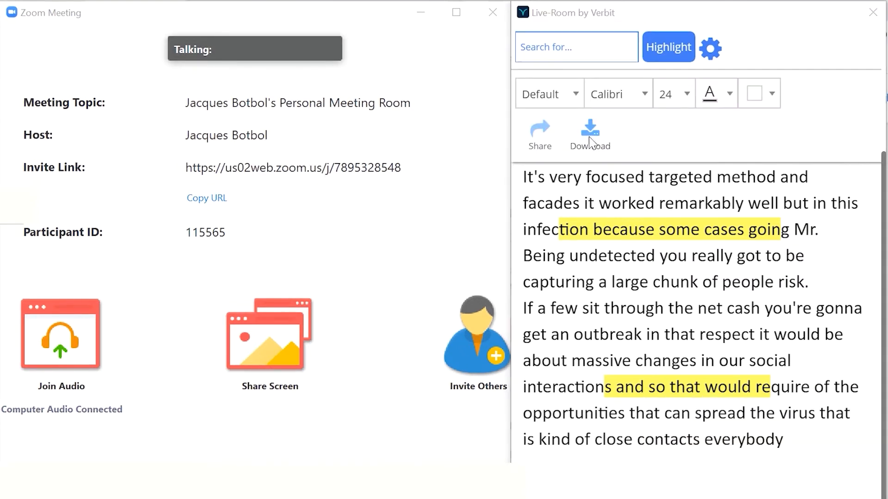
Step: Download the transcript and save it to Downloads for viewing in Notepad
click(589, 133)
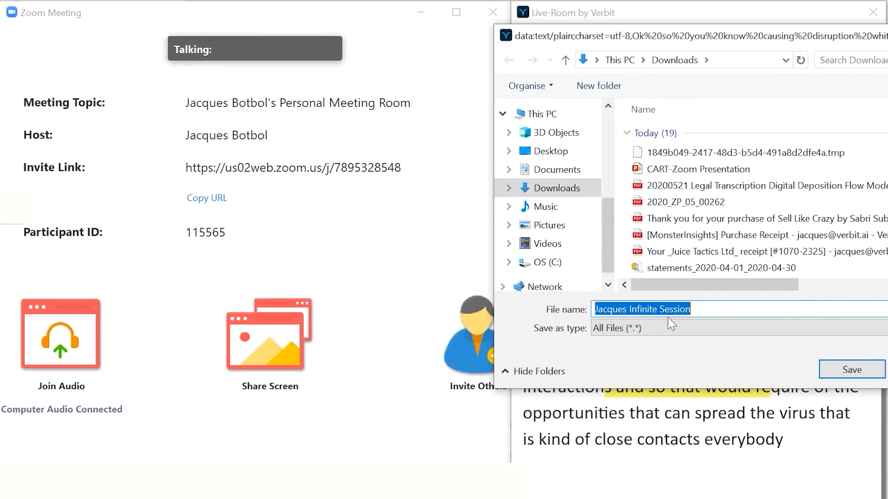
click(851, 368)
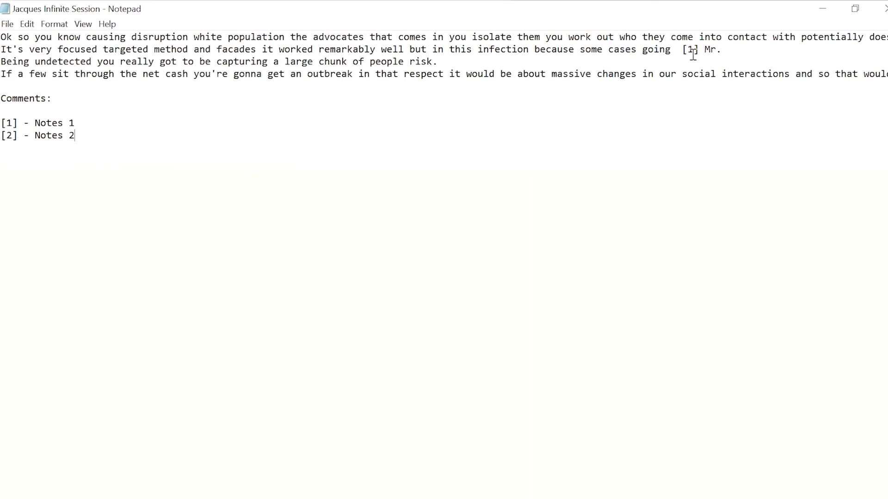